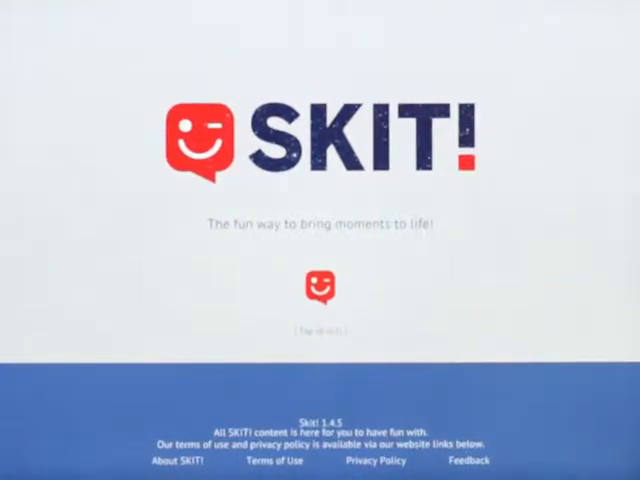
Enter the SKIT! creator from the welcome screen to start a blank scene
click(318, 283)
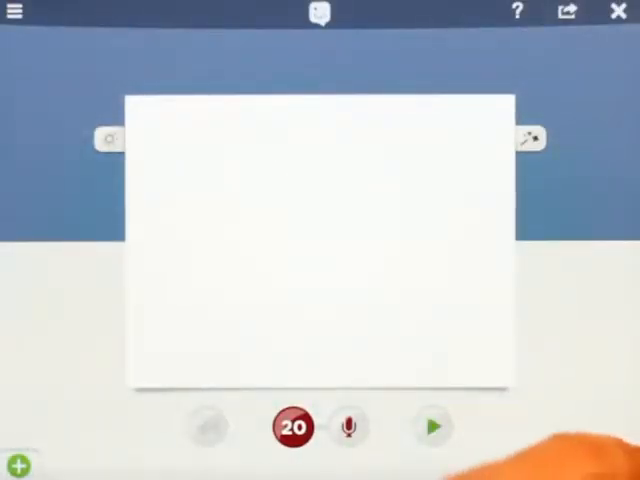